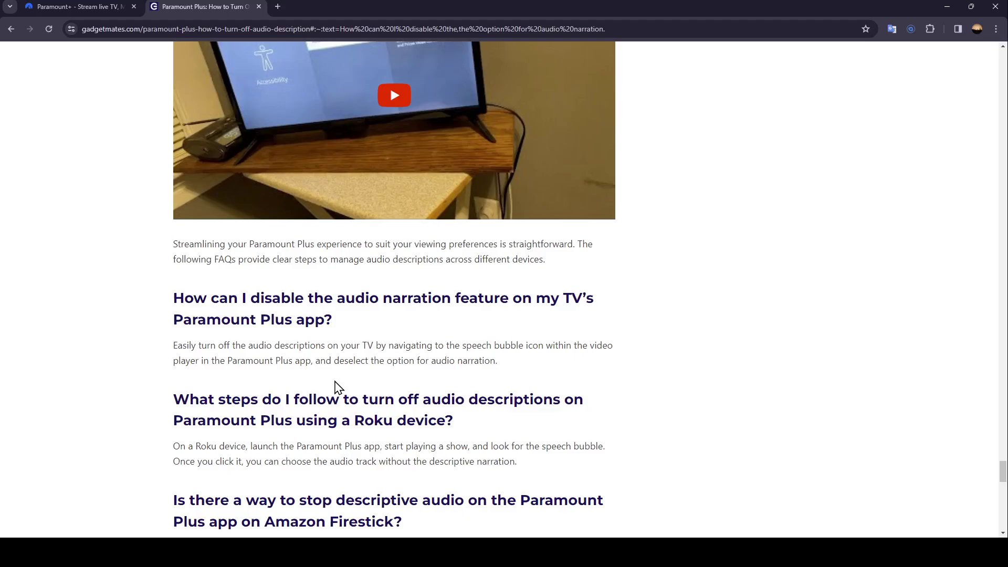
mouse_move(164, 337)
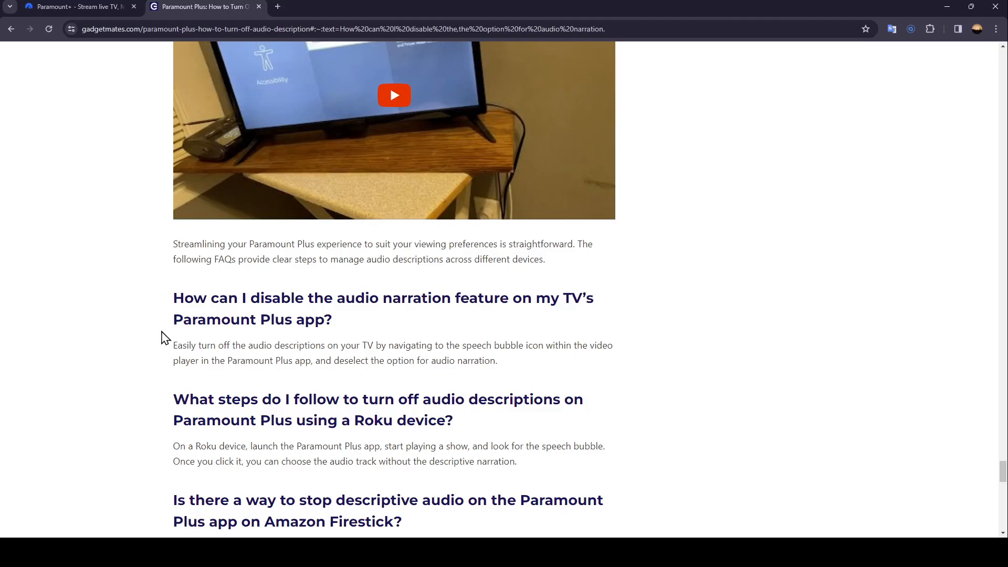
scroll(down, 3)
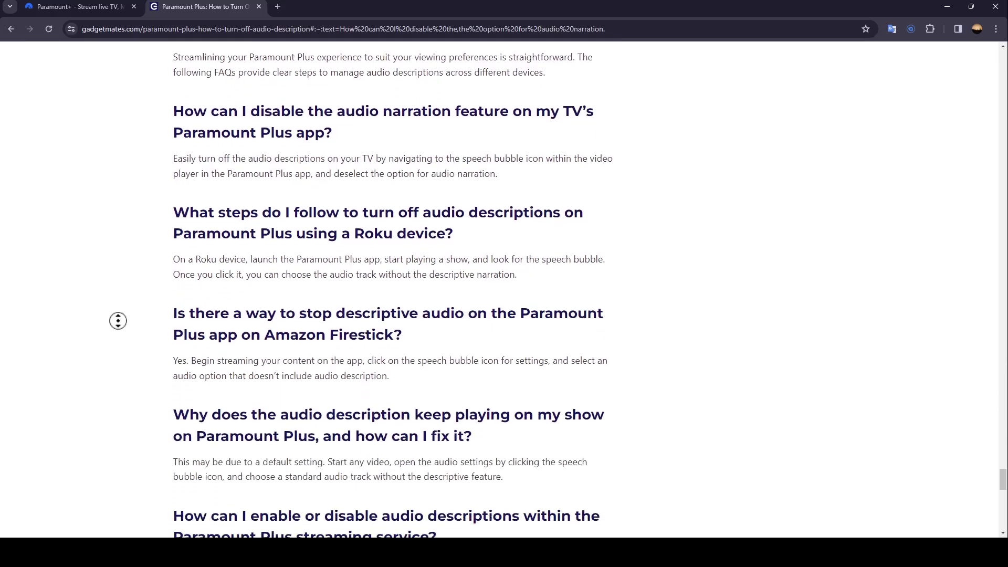
scroll(up, 3)
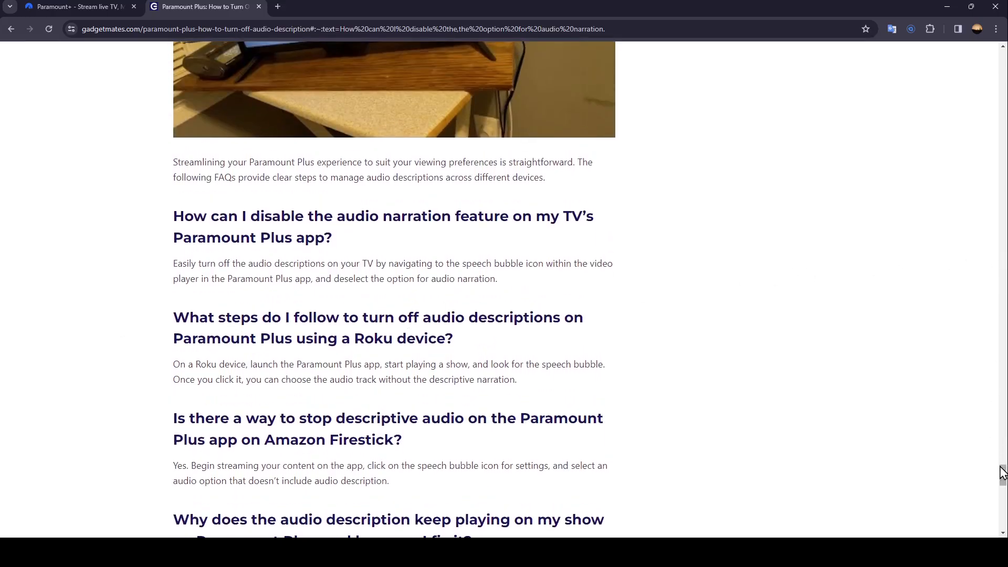
scroll(down, 3)
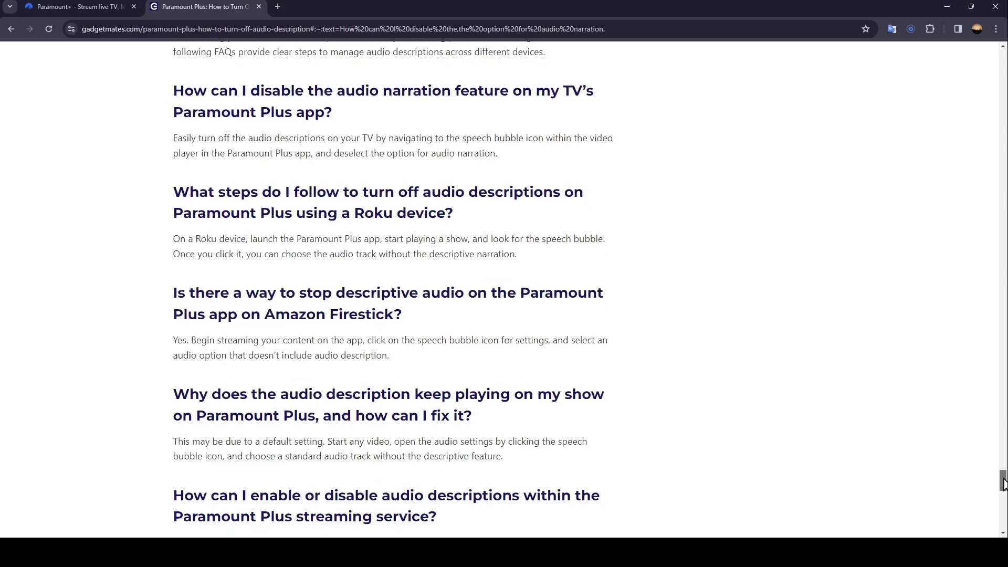
mouse_move(289, 110)
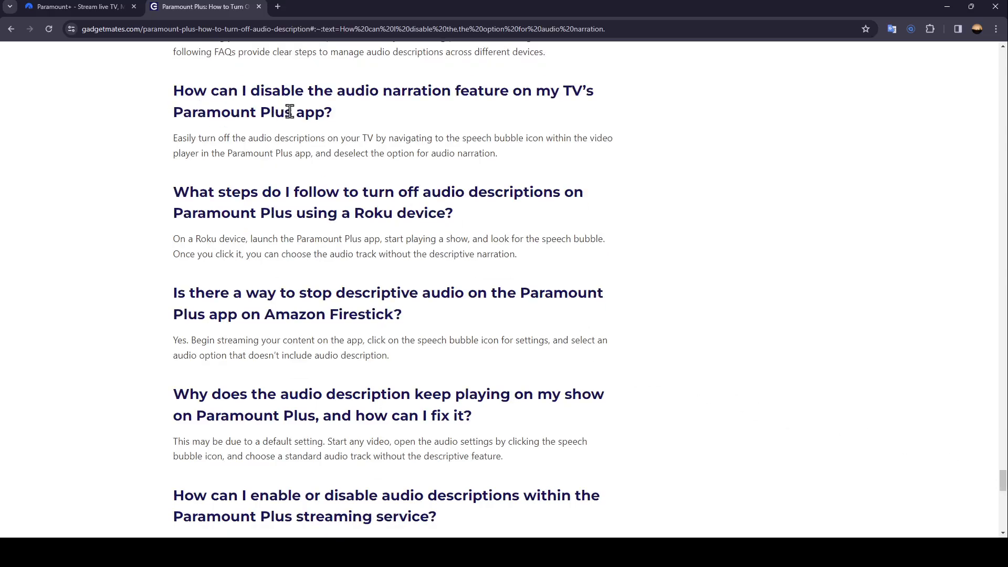
mouse_move(547, 87)
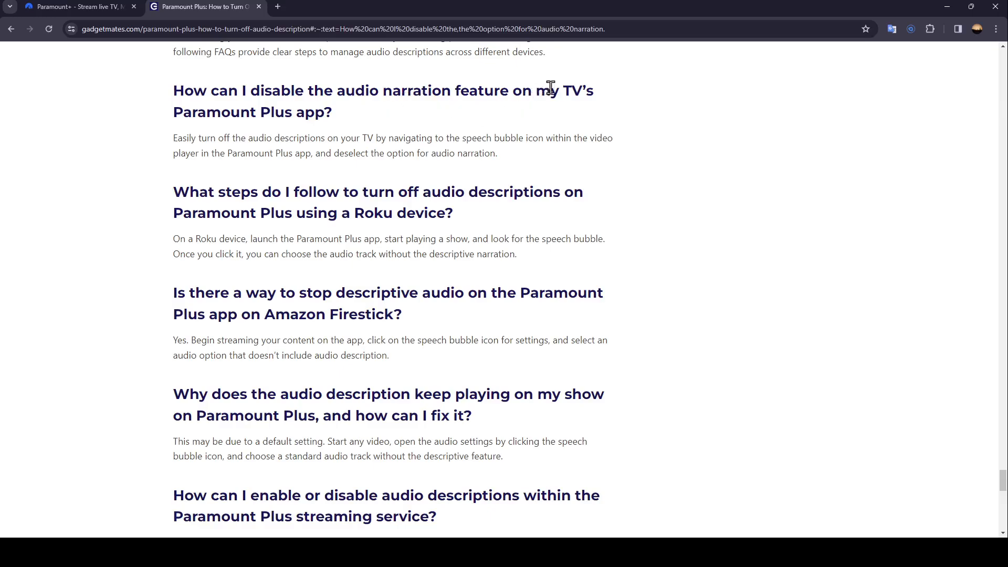
scroll(down, 3)
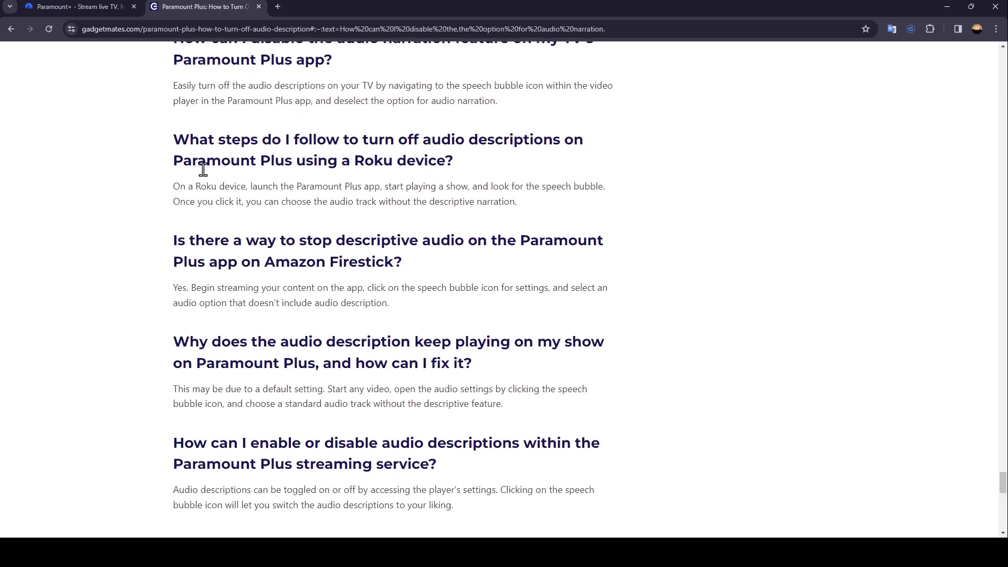
mouse_move(219, 96)
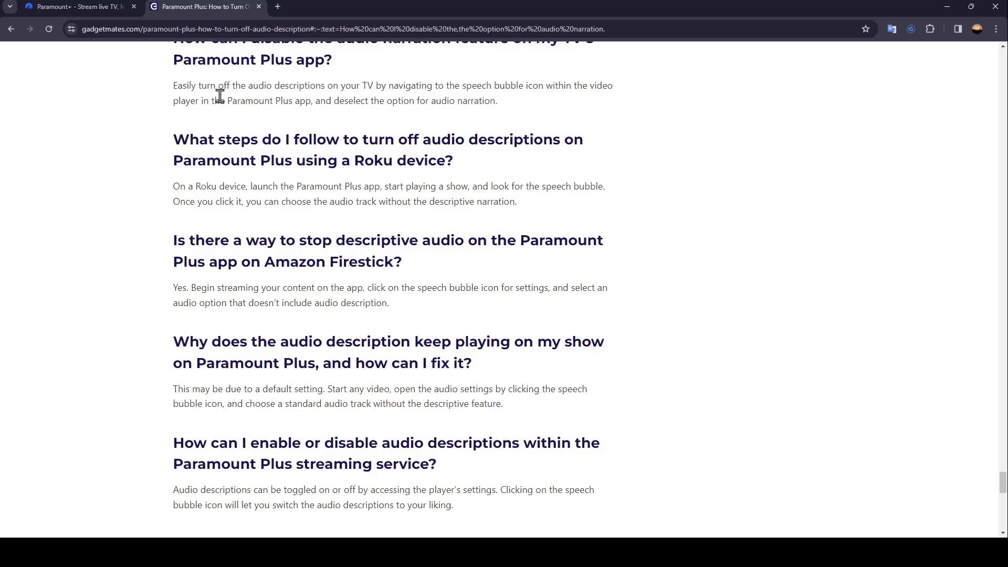
mouse_move(353, 88)
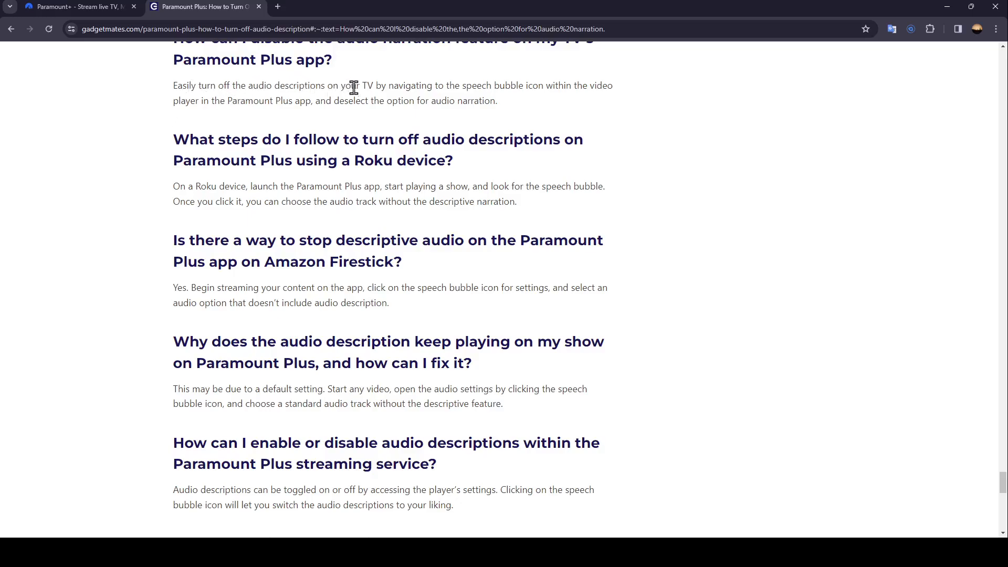
mouse_move(502, 99)
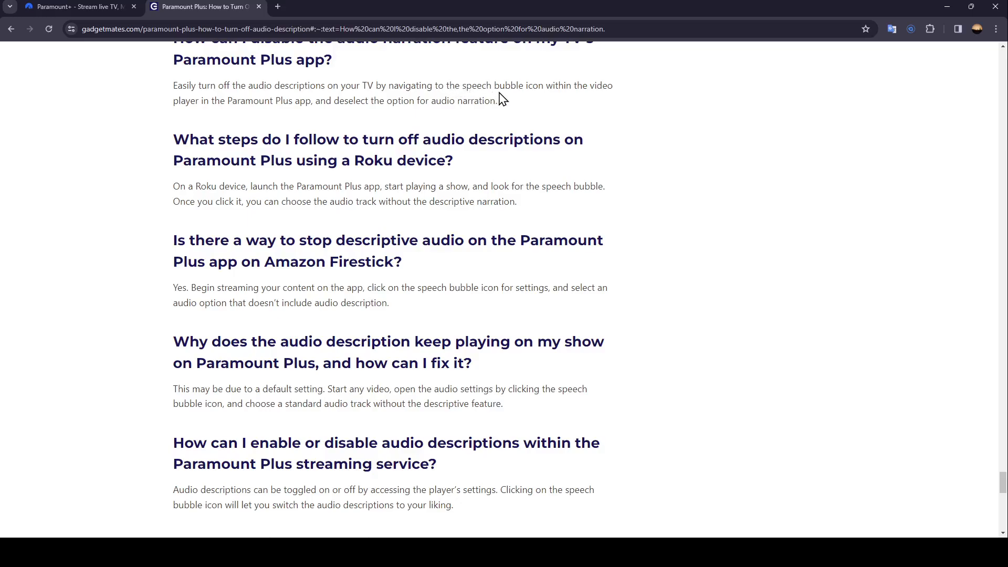
mouse_move(208, 100)
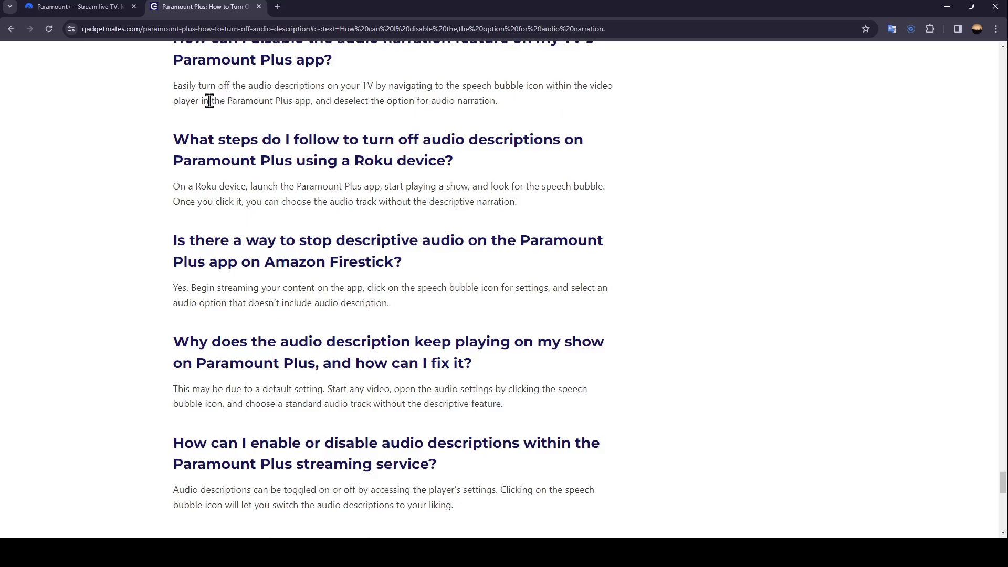
mouse_move(316, 127)
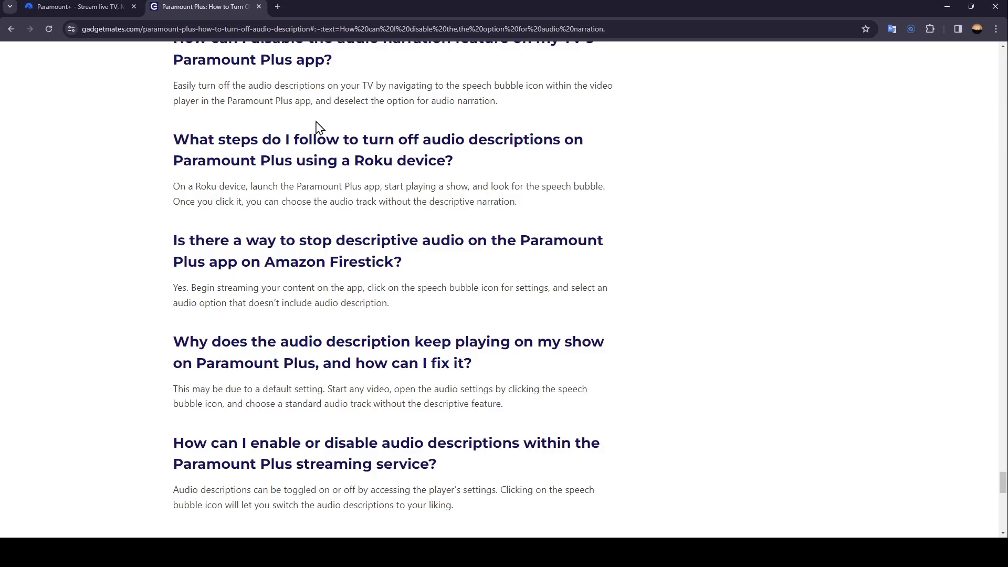
mouse_move(457, 122)
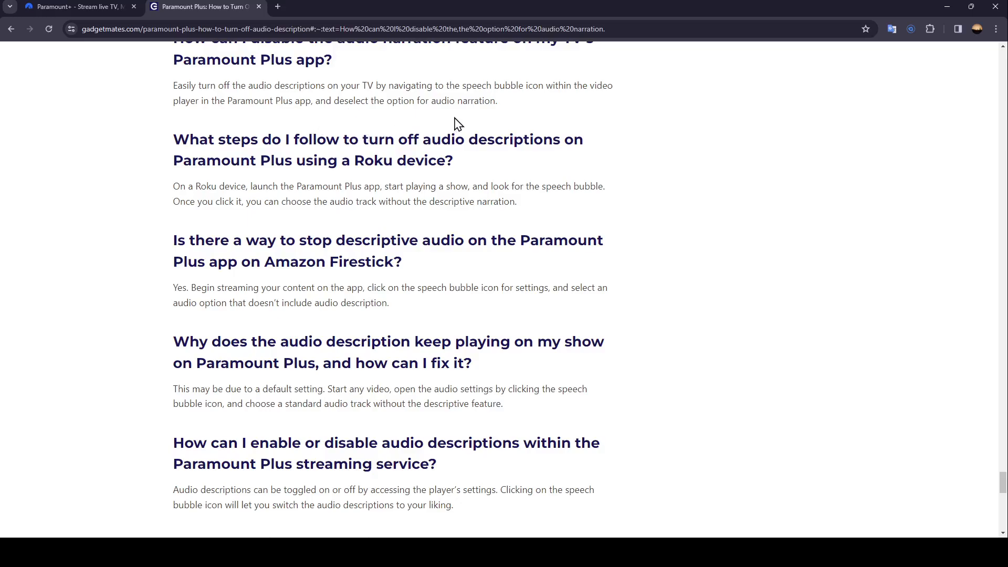
mouse_move(189, 154)
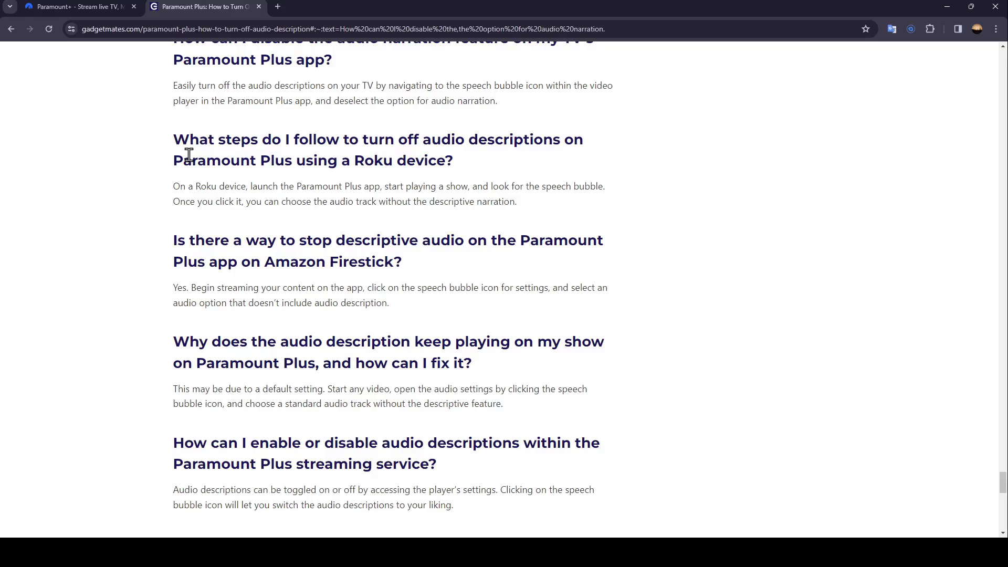
mouse_move(415, 155)
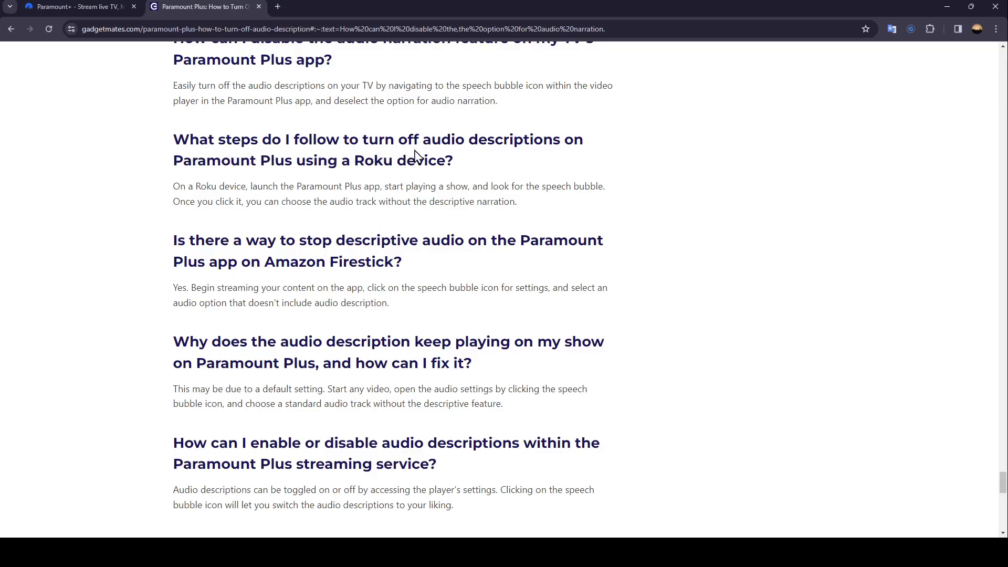
mouse_move(262, 179)
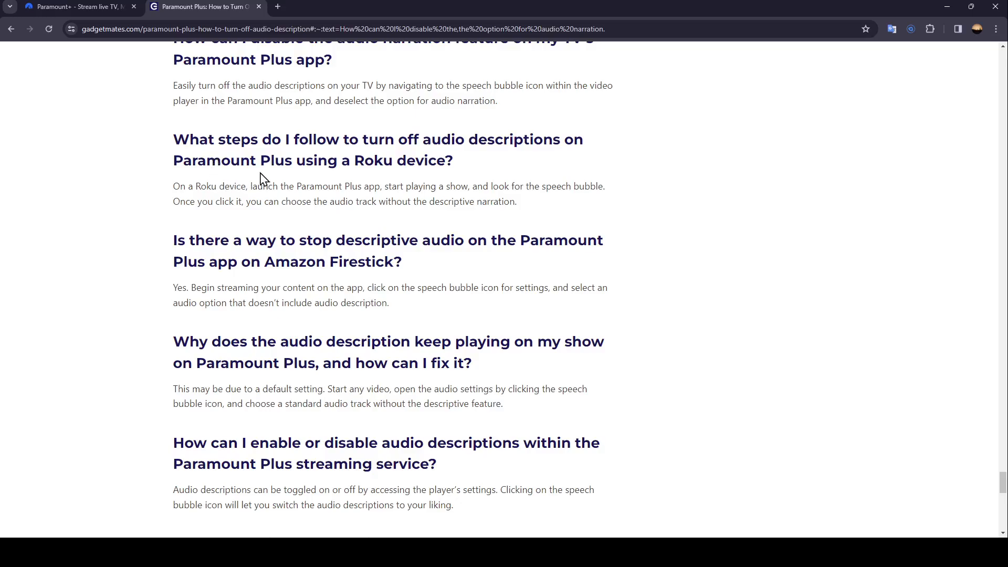
mouse_move(435, 167)
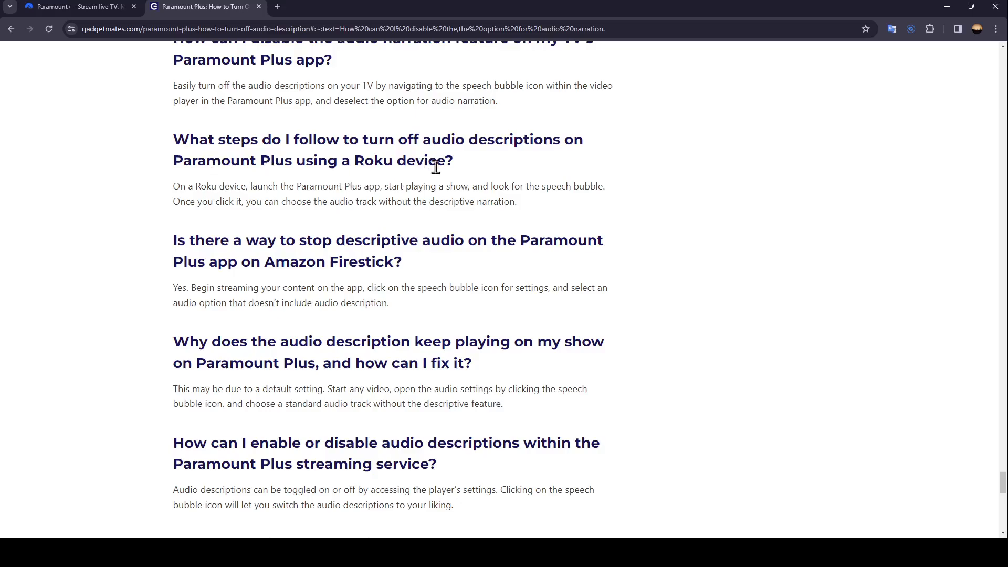
mouse_move(238, 190)
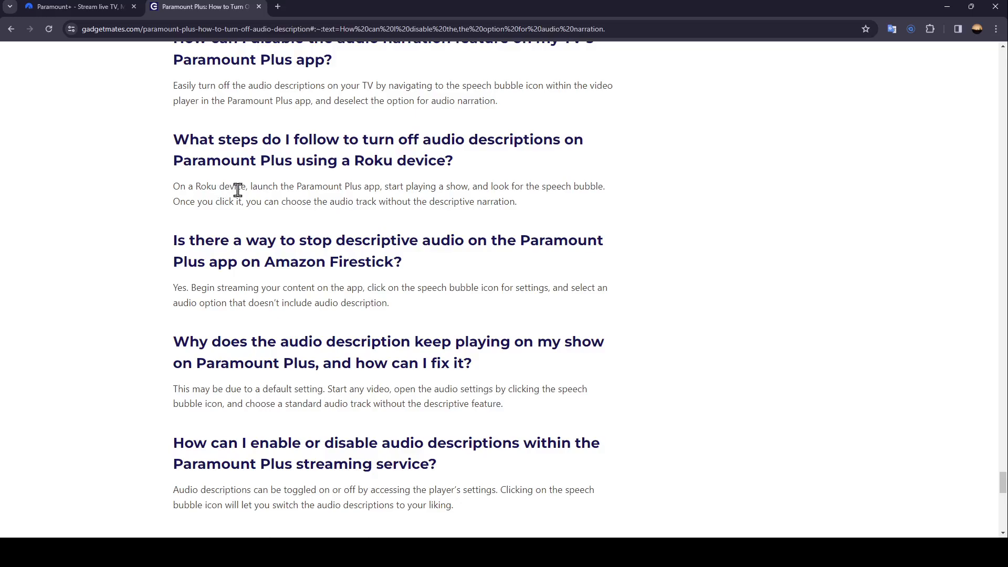
mouse_move(348, 191)
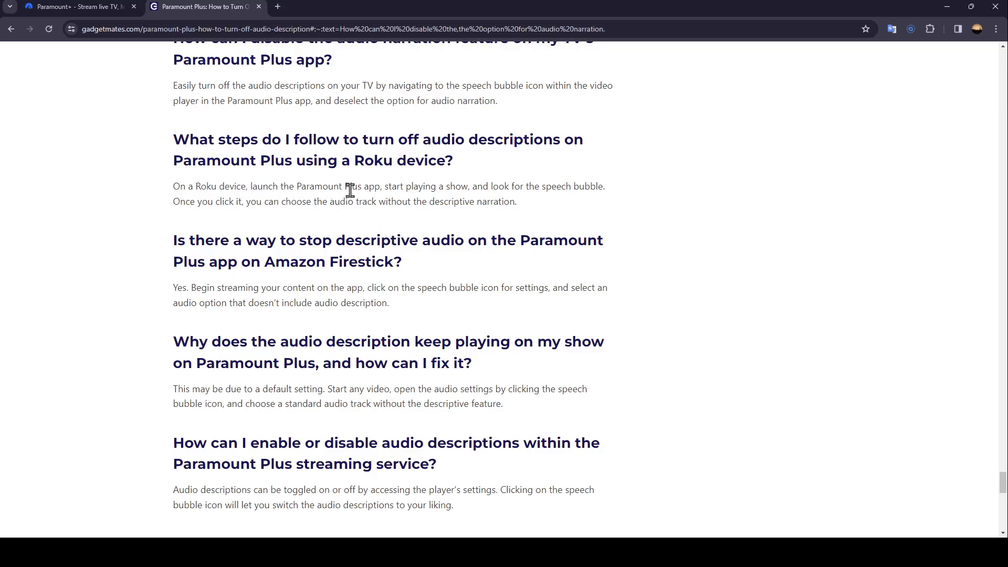
mouse_move(434, 188)
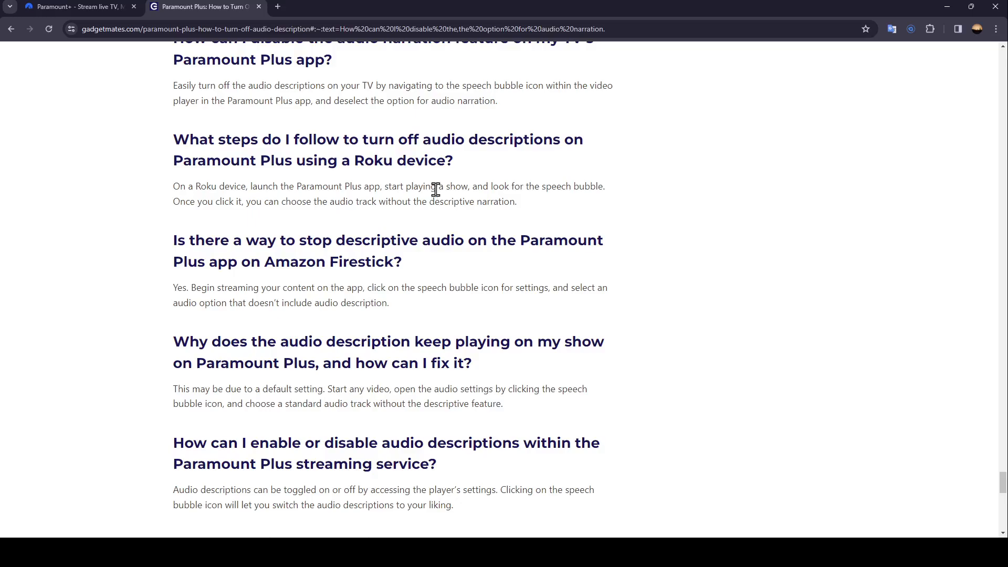
mouse_move(556, 202)
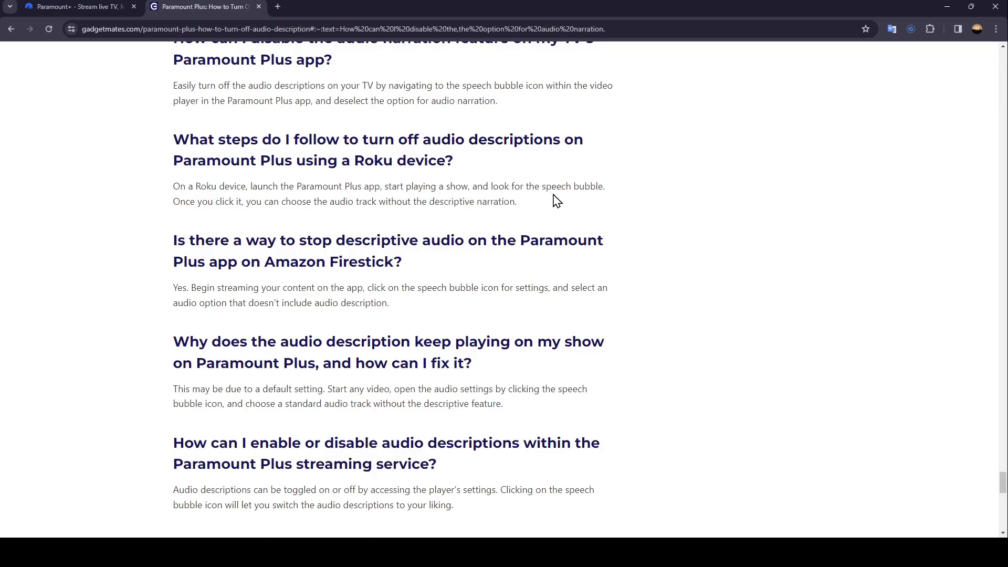
mouse_move(221, 216)
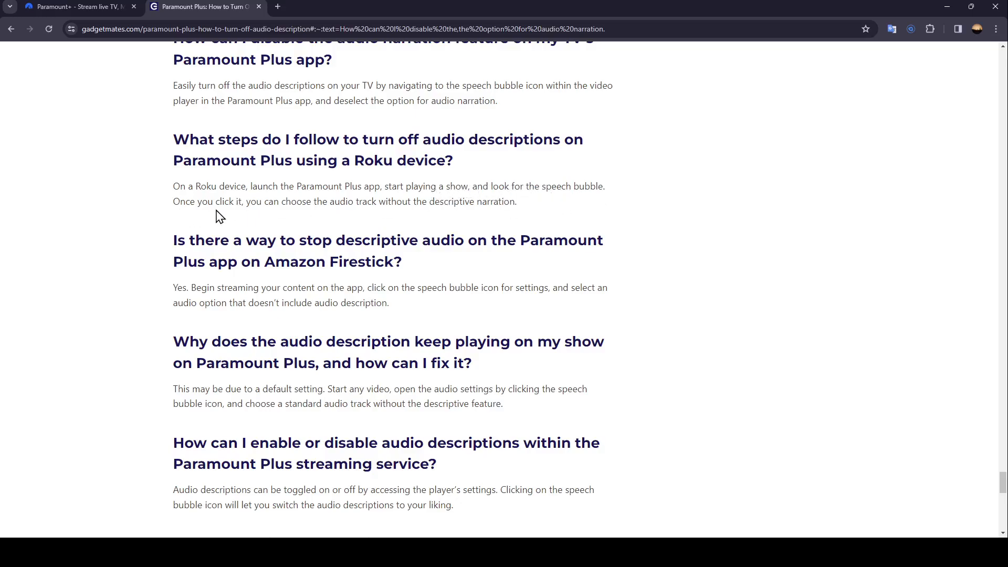
mouse_move(365, 219)
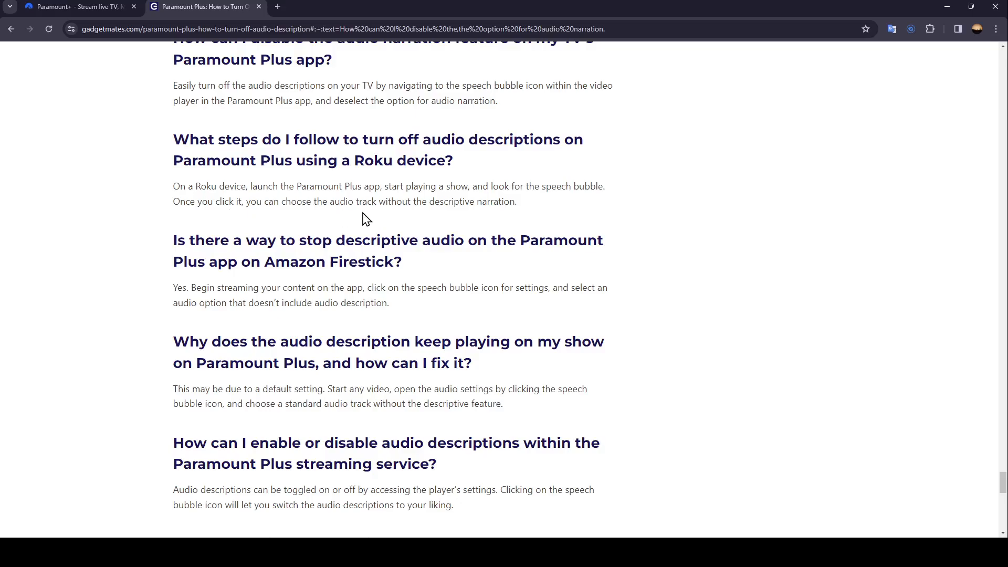
mouse_move(449, 219)
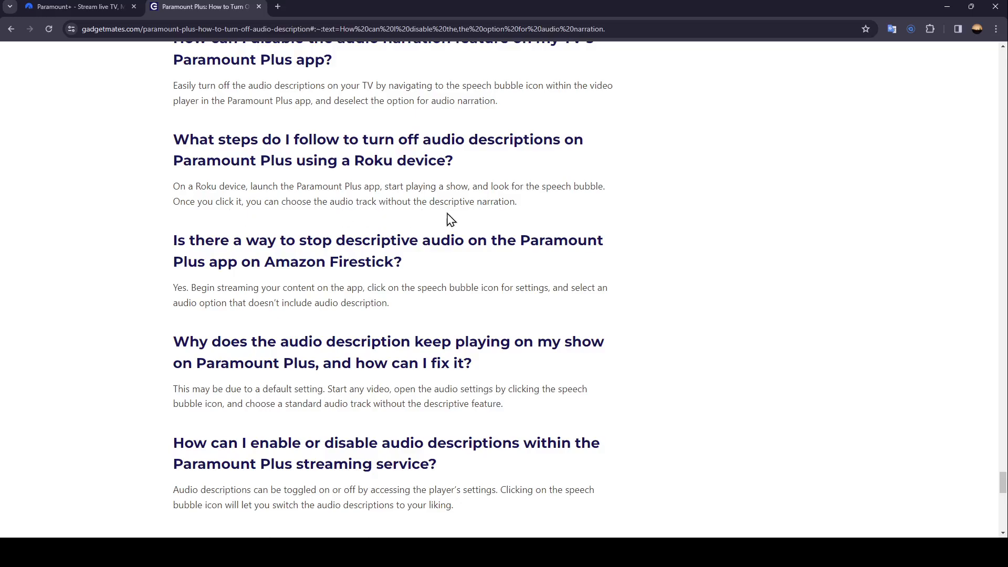
mouse_move(187, 245)
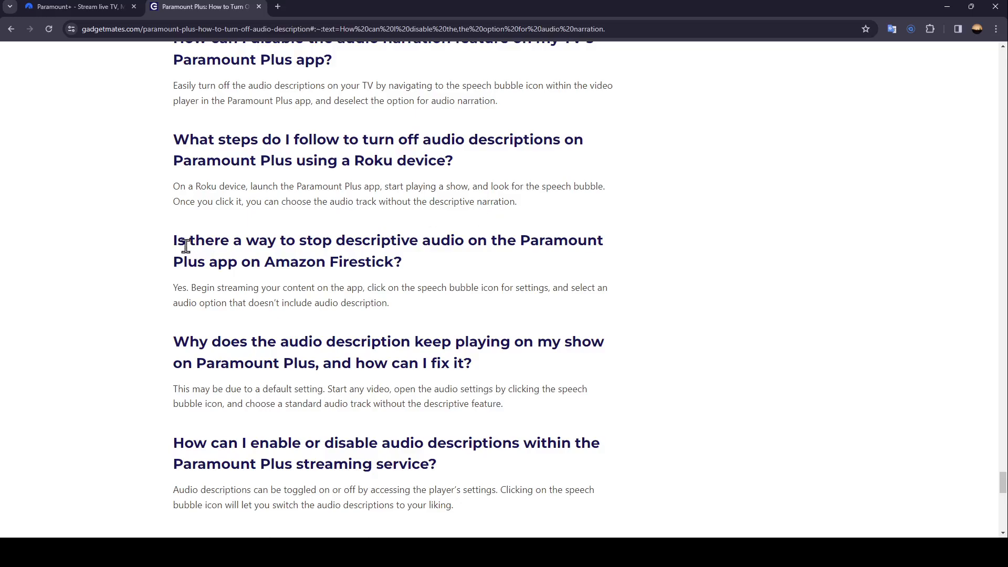
mouse_move(337, 250)
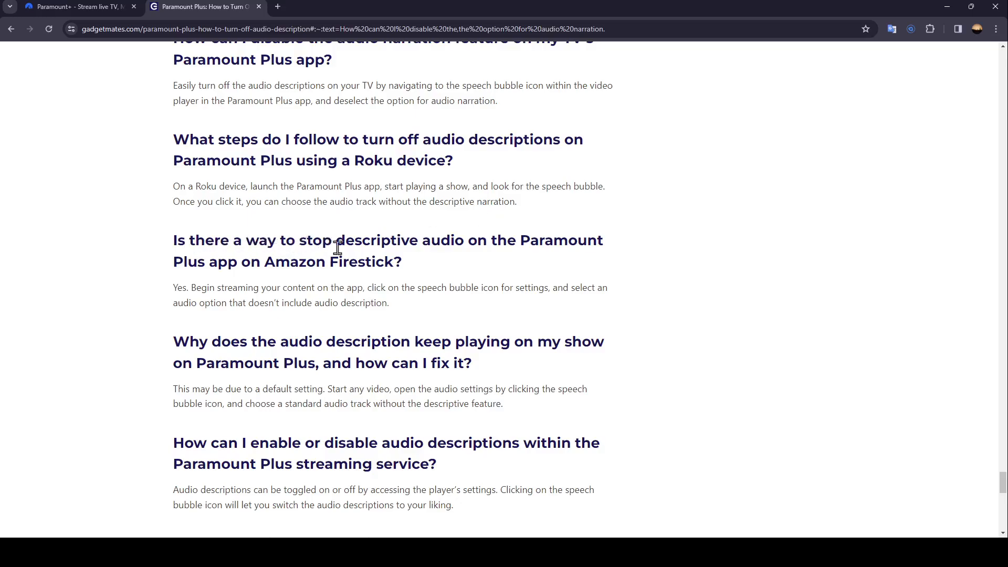
mouse_move(234, 266)
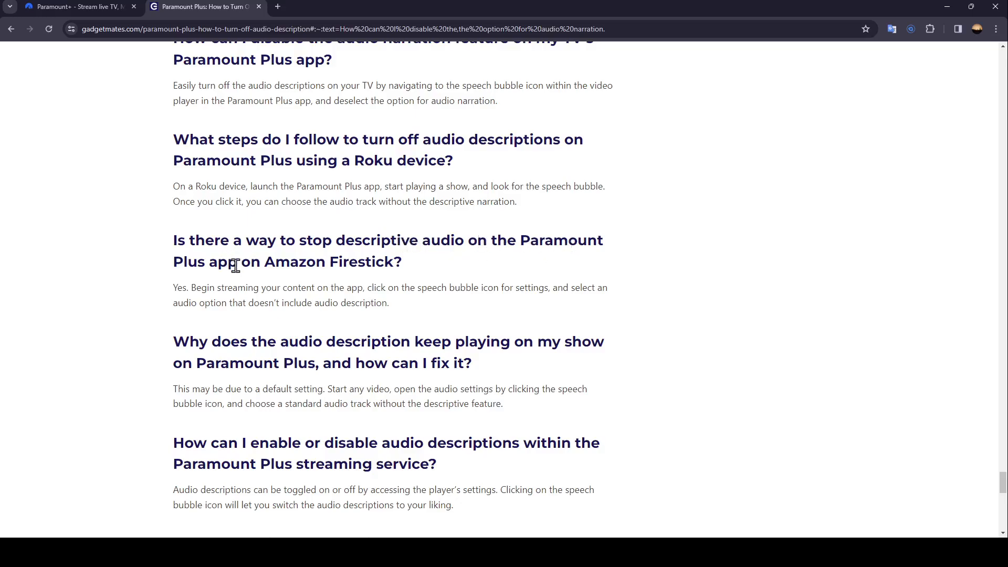
mouse_move(385, 269)
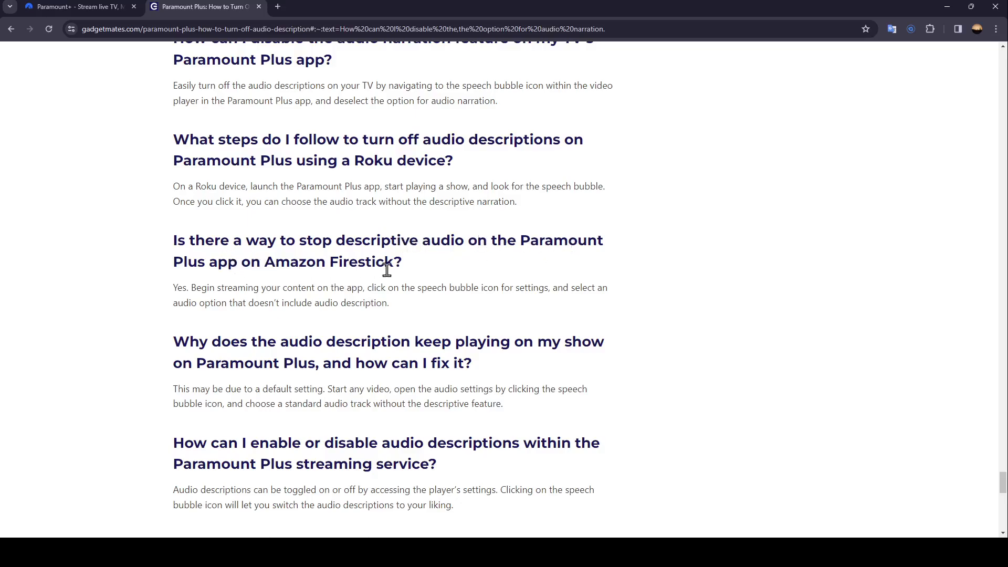
mouse_move(190, 303)
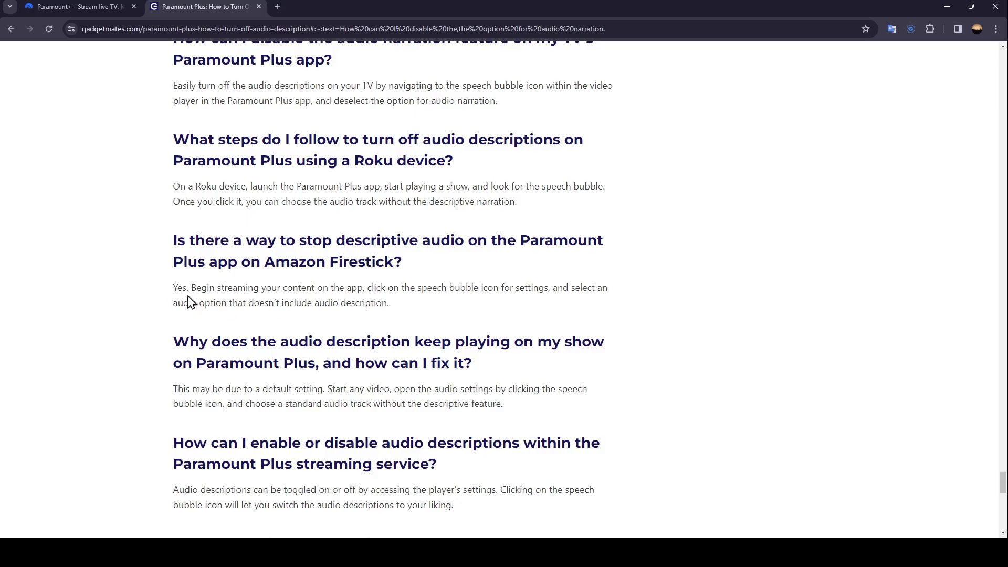
mouse_move(319, 287)
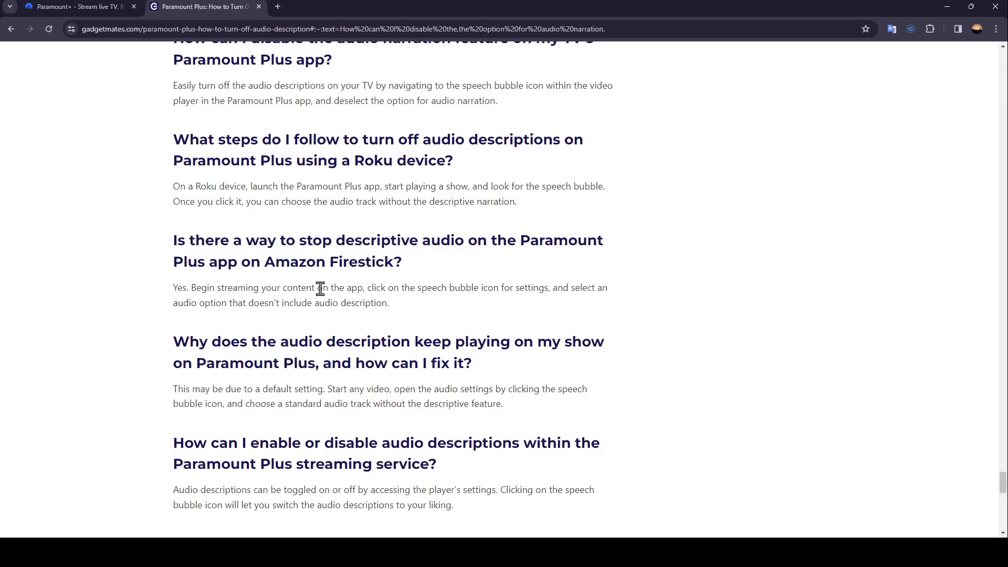
mouse_move(411, 290)
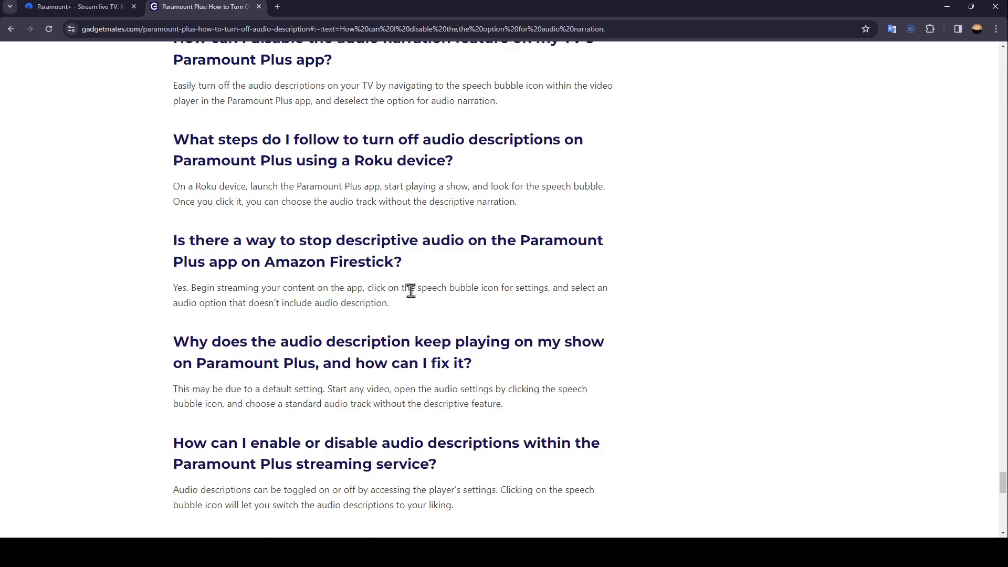
mouse_move(542, 285)
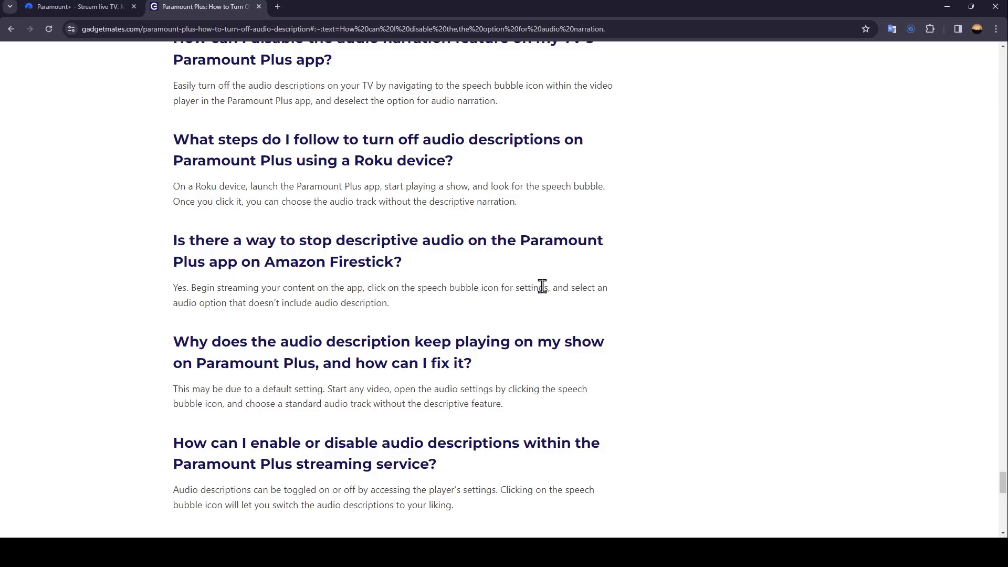
mouse_move(179, 302)
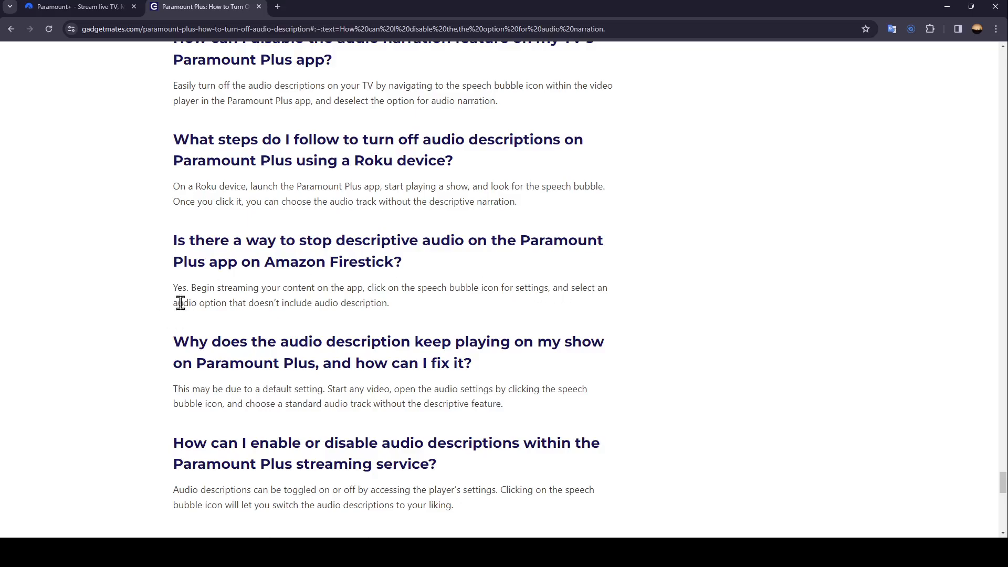
mouse_move(291, 318)
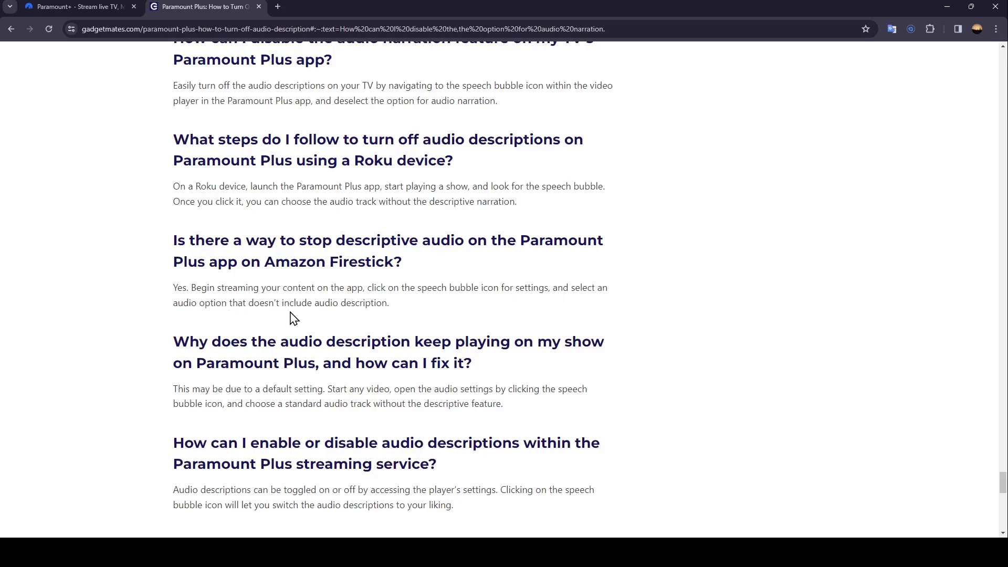
mouse_move(205, 356)
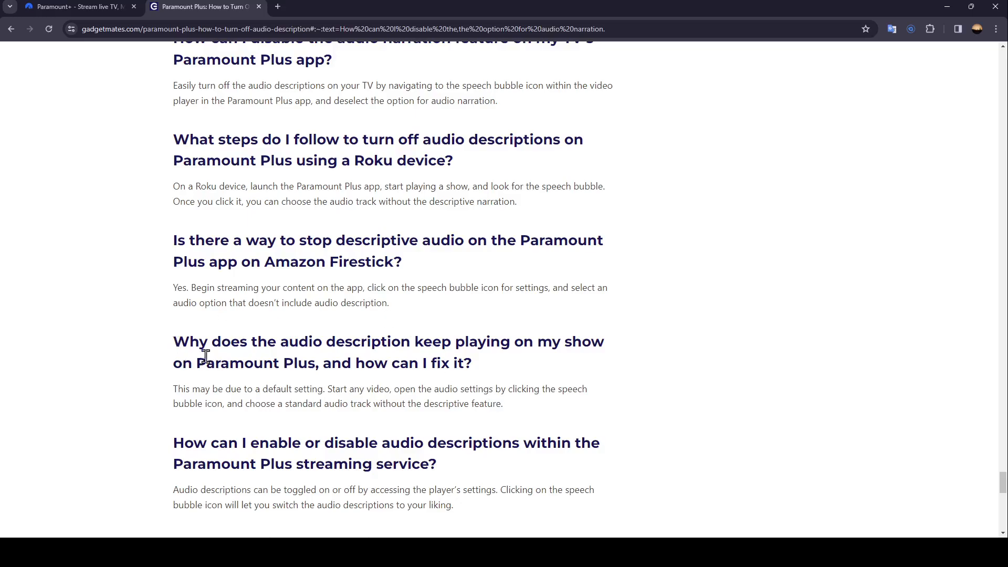
mouse_move(436, 354)
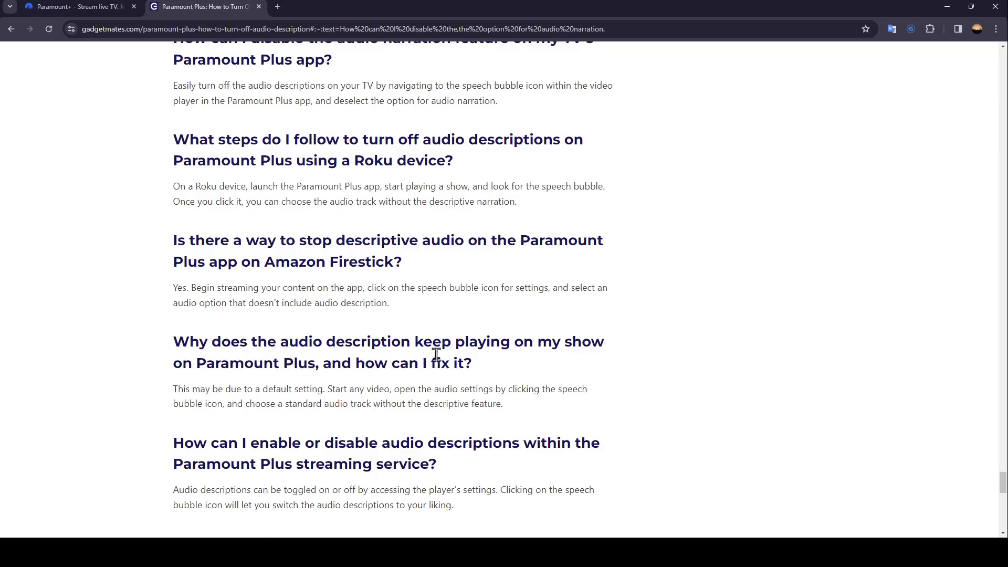
mouse_move(215, 370)
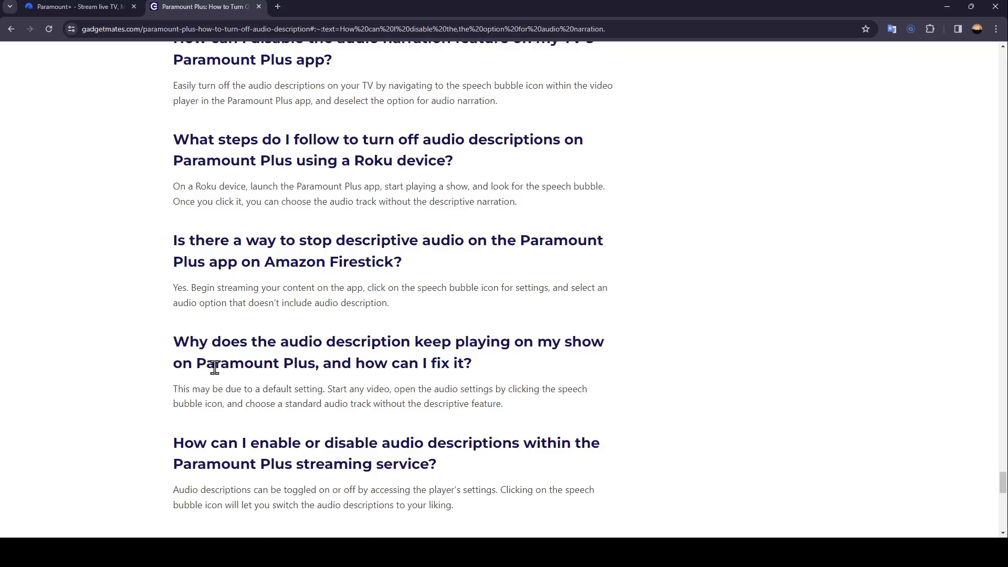
mouse_move(437, 362)
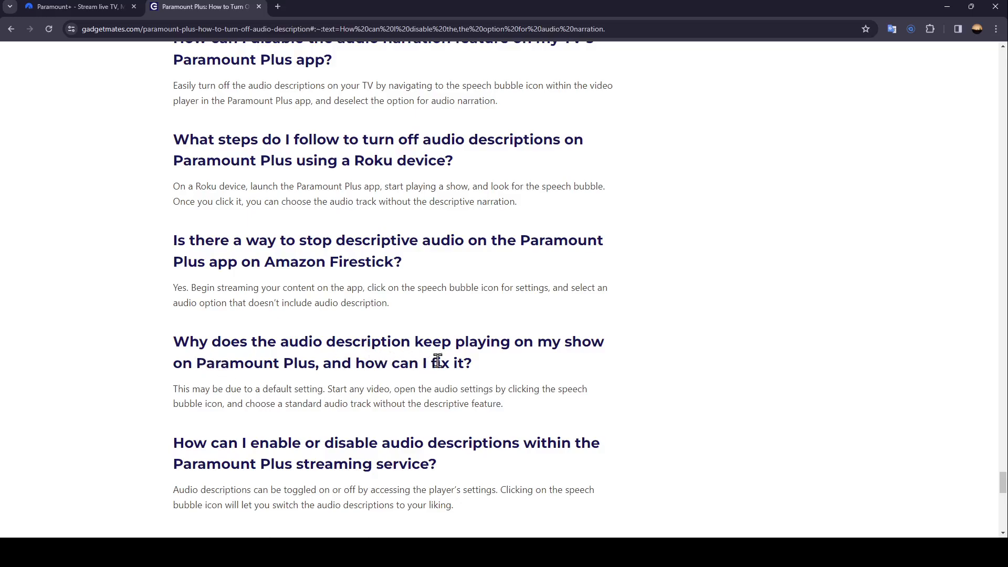
mouse_move(270, 392)
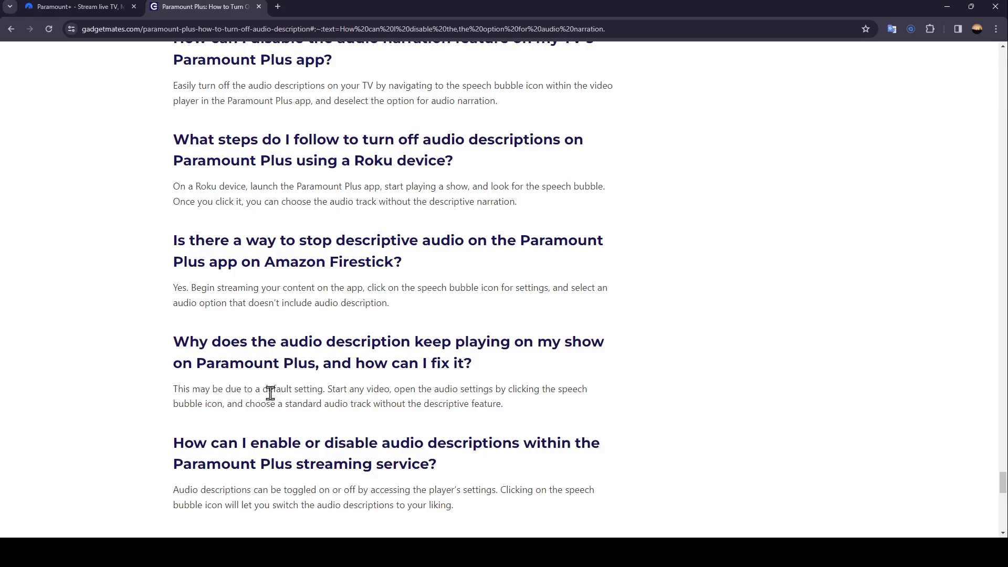
mouse_move(388, 394)
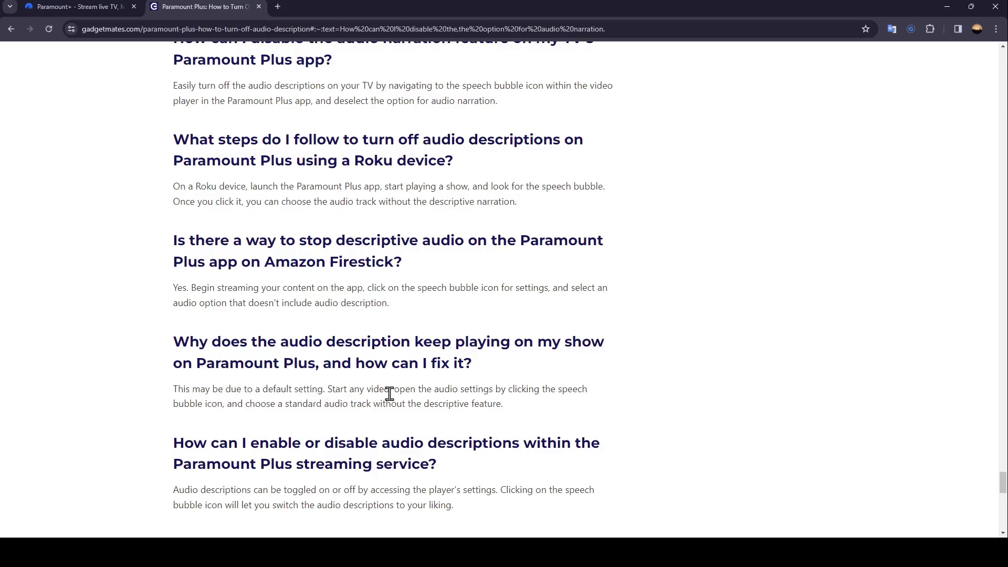
mouse_move(573, 403)
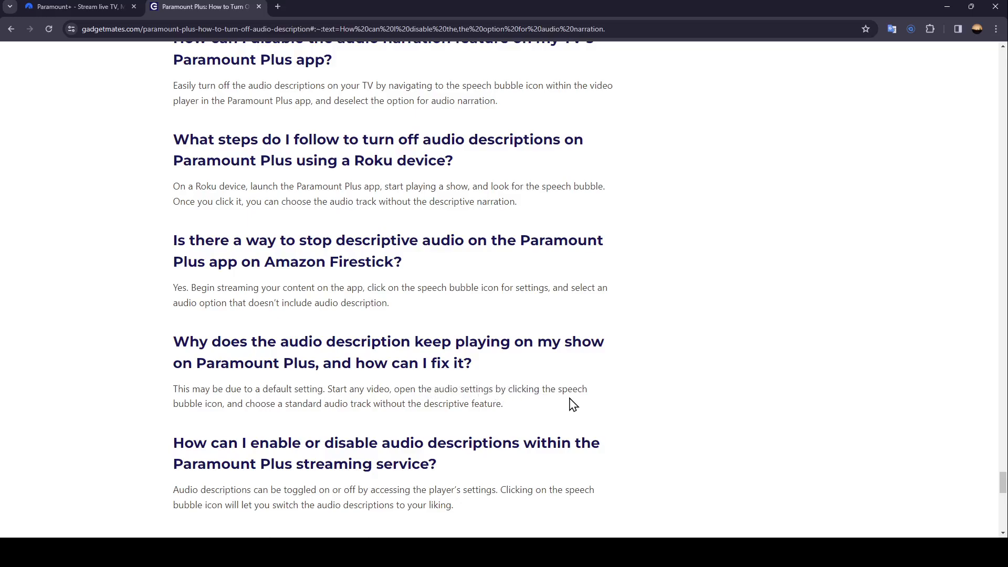
mouse_move(242, 408)
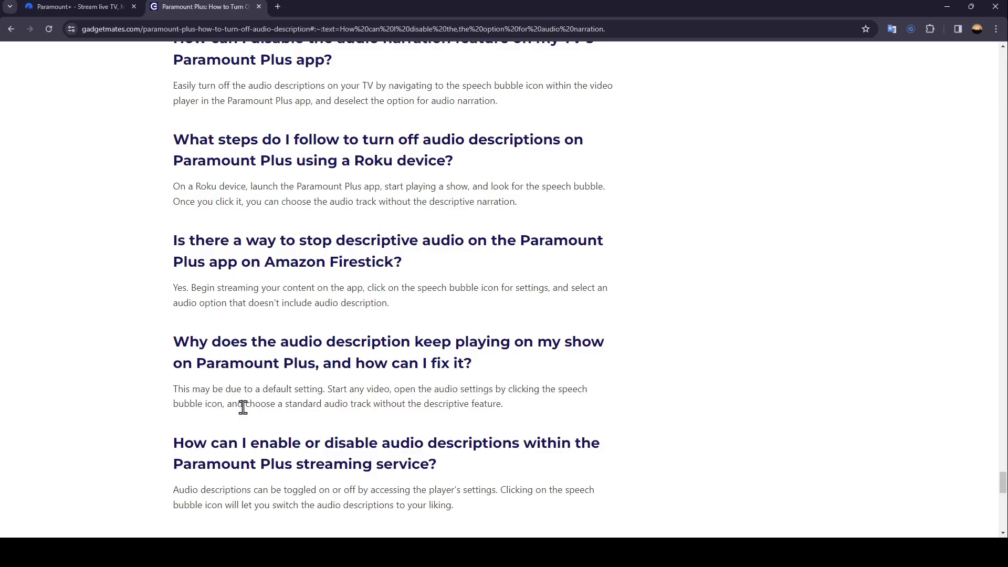
mouse_move(367, 421)
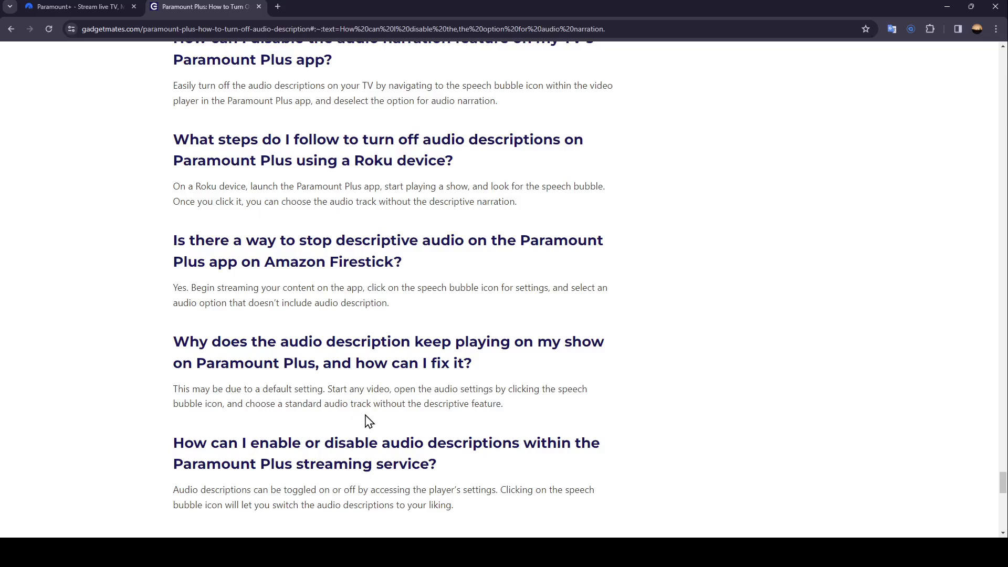
mouse_move(572, 459)
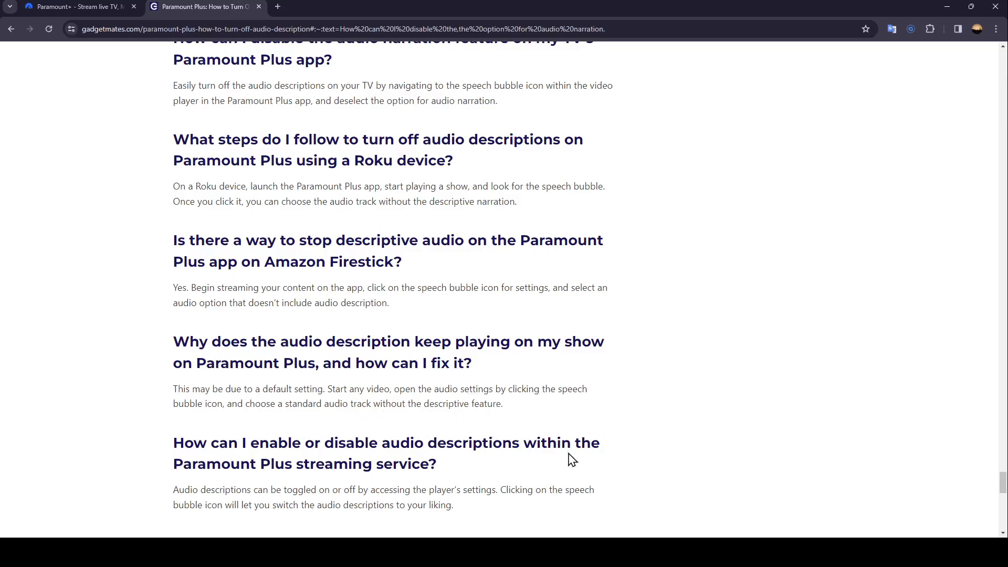
mouse_move(318, 462)
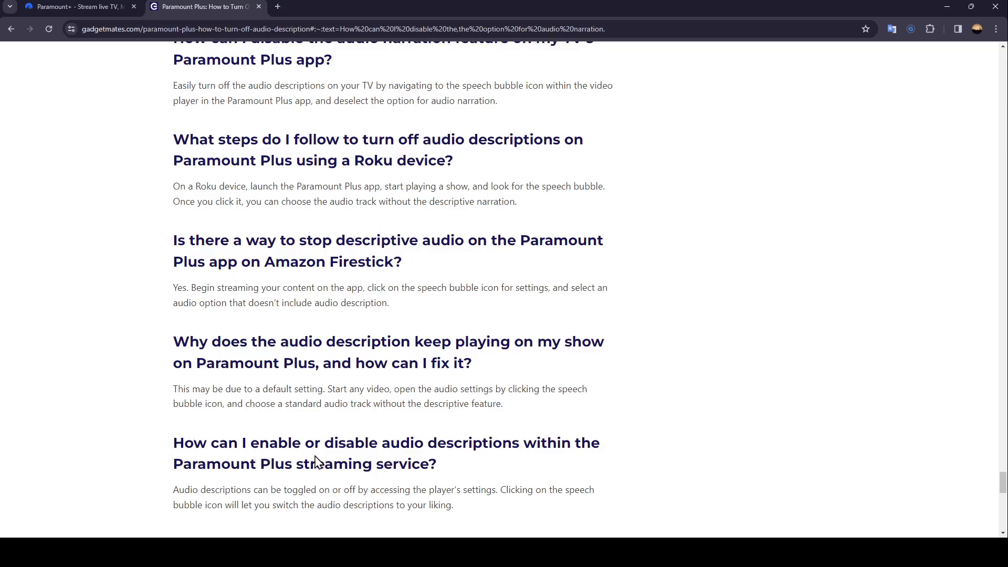
mouse_move(522, 460)
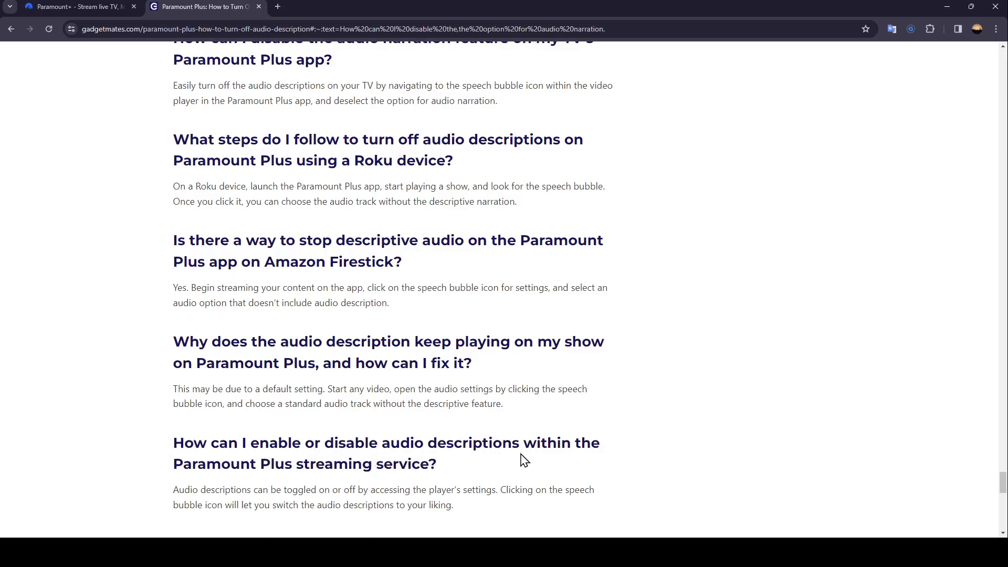
mouse_move(214, 479)
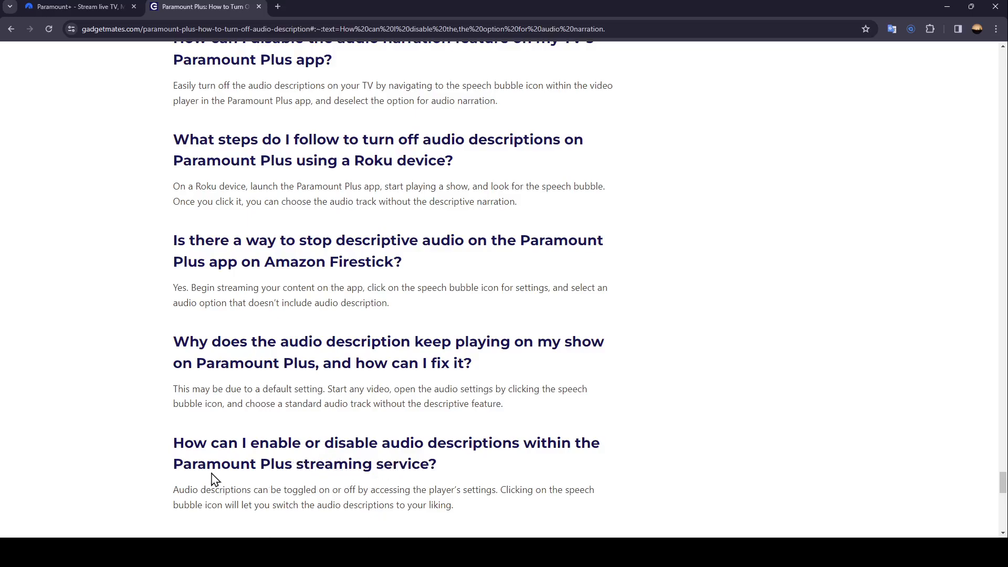
mouse_move(253, 494)
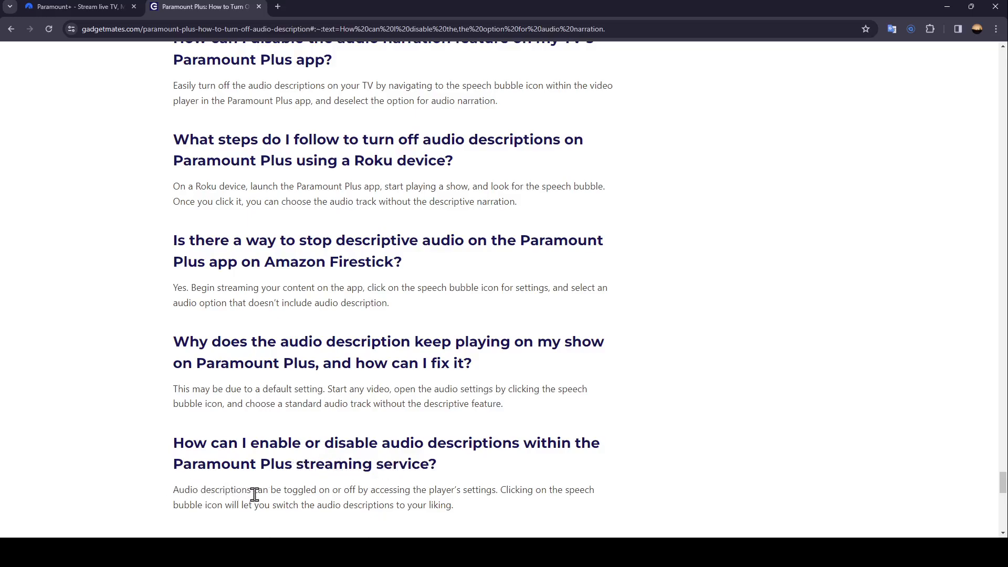
mouse_move(402, 491)
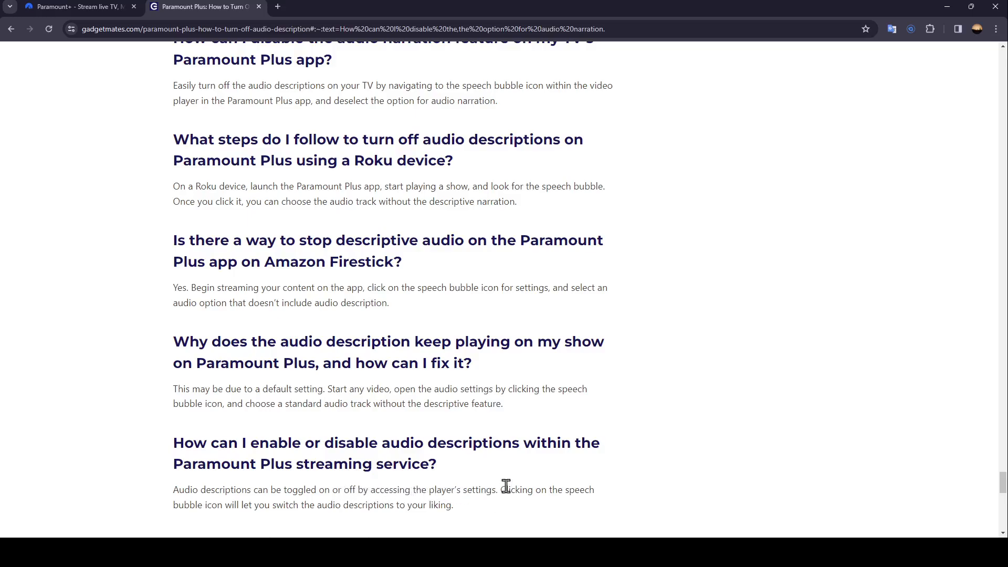
mouse_move(210, 508)
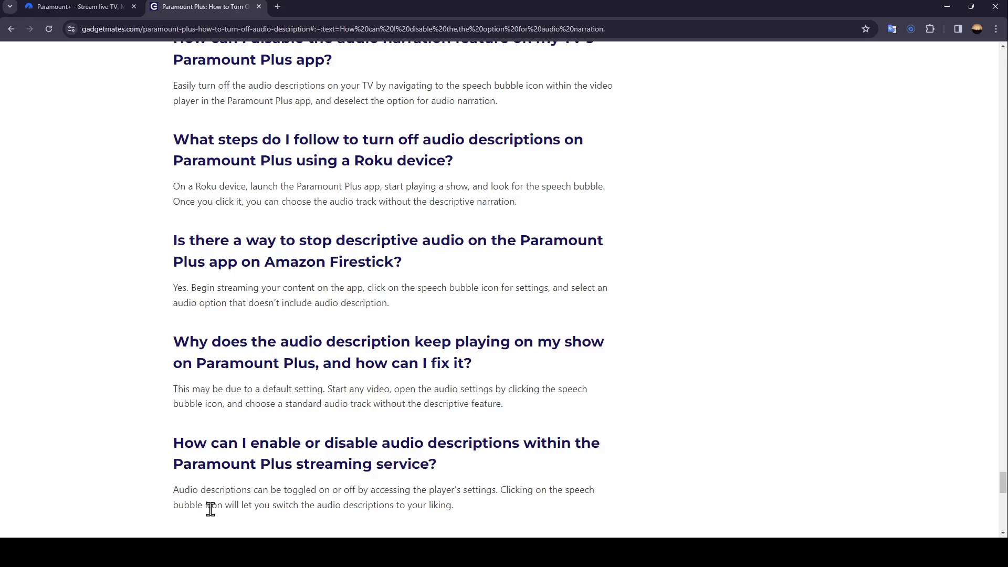
mouse_move(371, 521)
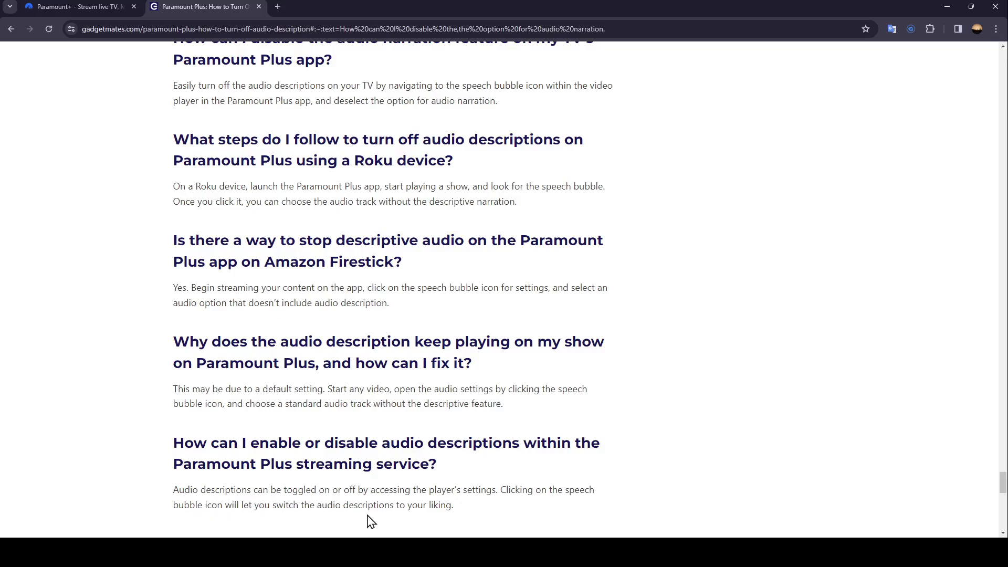
mouse_move(652, 486)
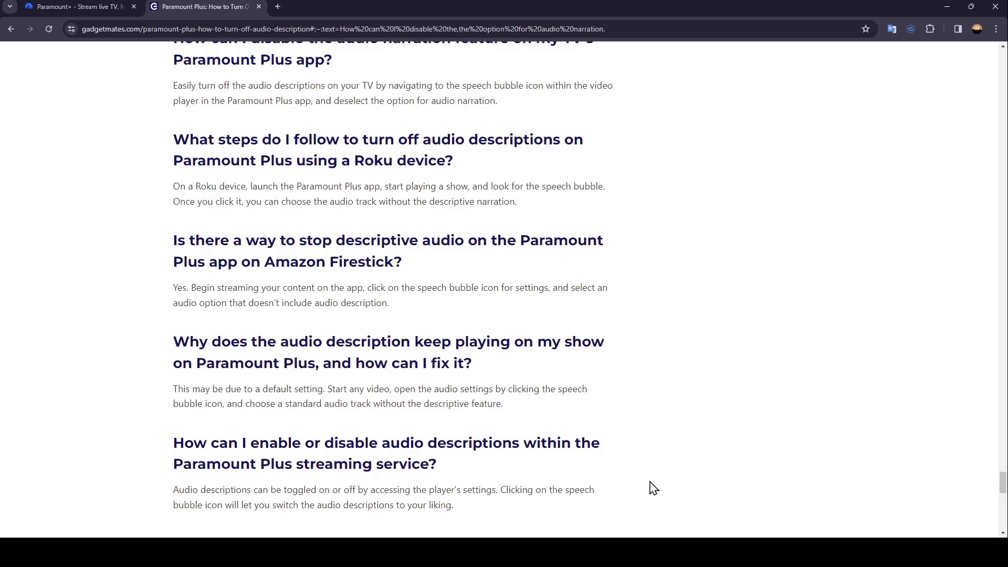
mouse_move(220, 388)
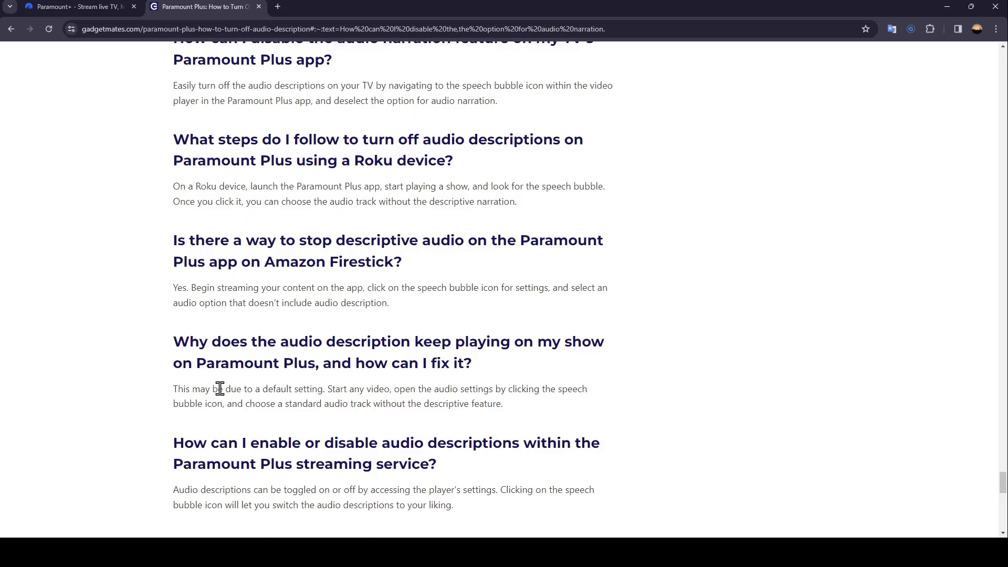